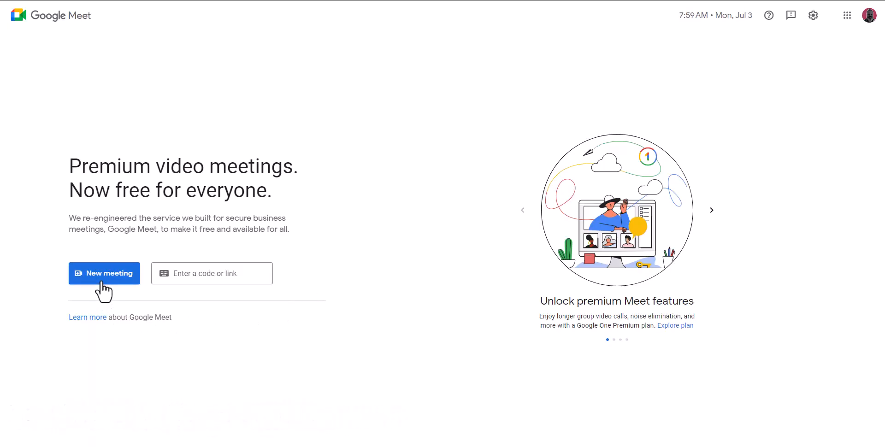
Step: Create a meeting for later, showing its shareable link meet.google.com/nmi-xcos-ajw
left_click(104, 274)
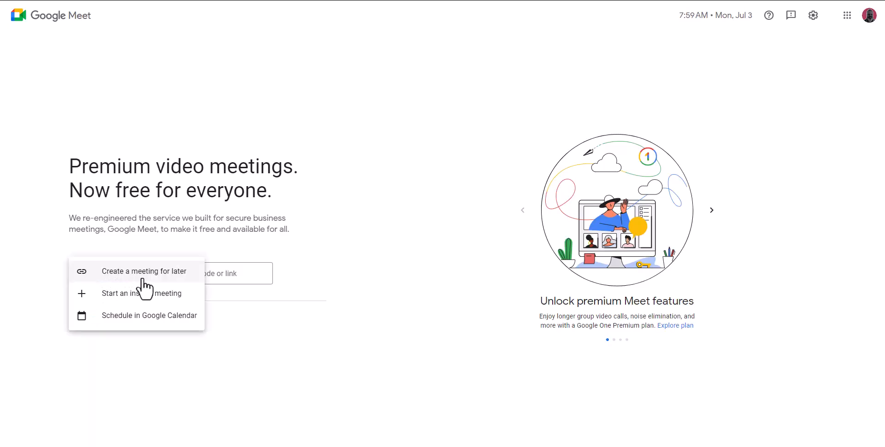
left_click(143, 271)
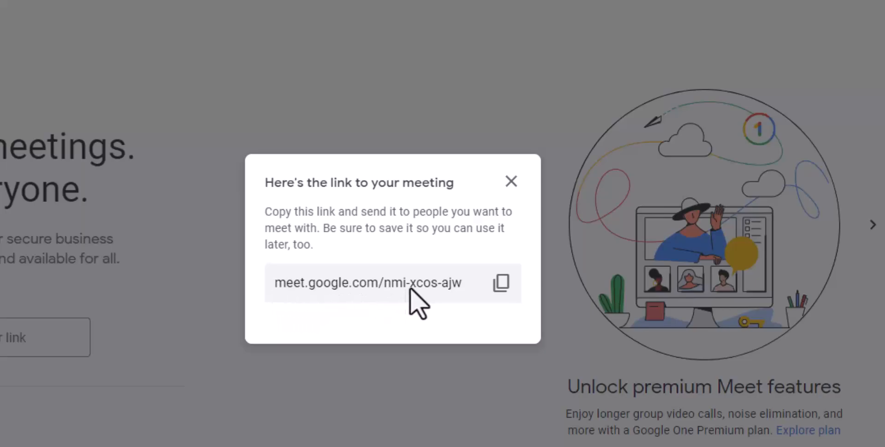
mouse_move(457, 310)
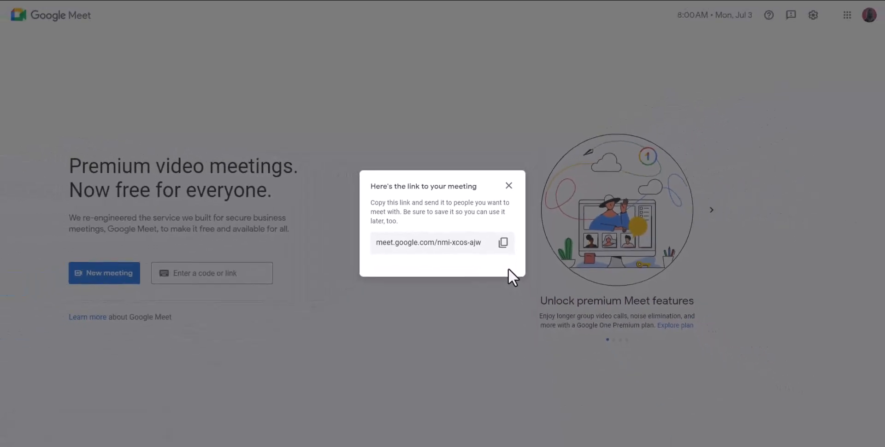
Step: Put away the saved link and start an instant meeting with its link ready to share
left_click(509, 186)
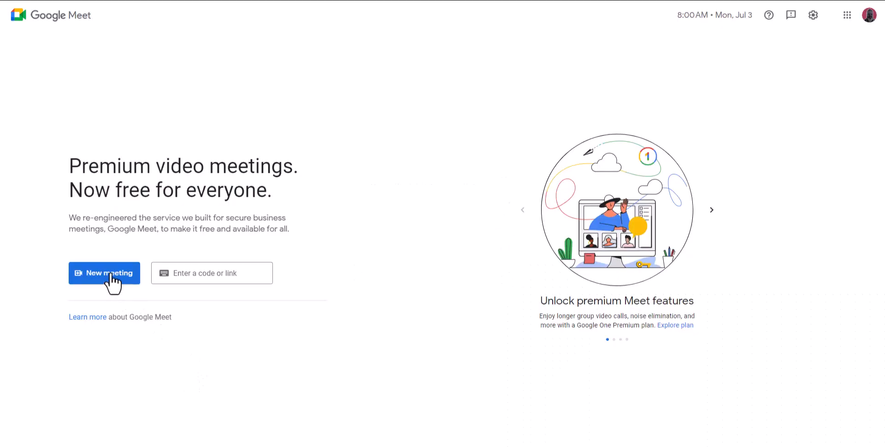
left_click(104, 272)
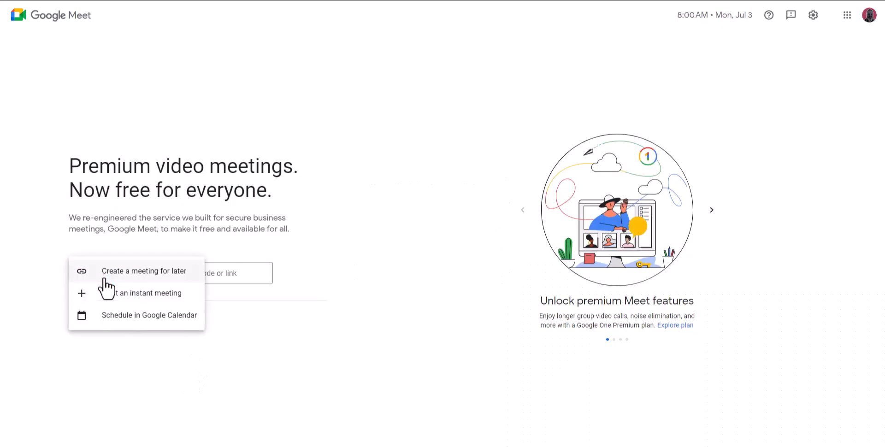
mouse_move(145, 305)
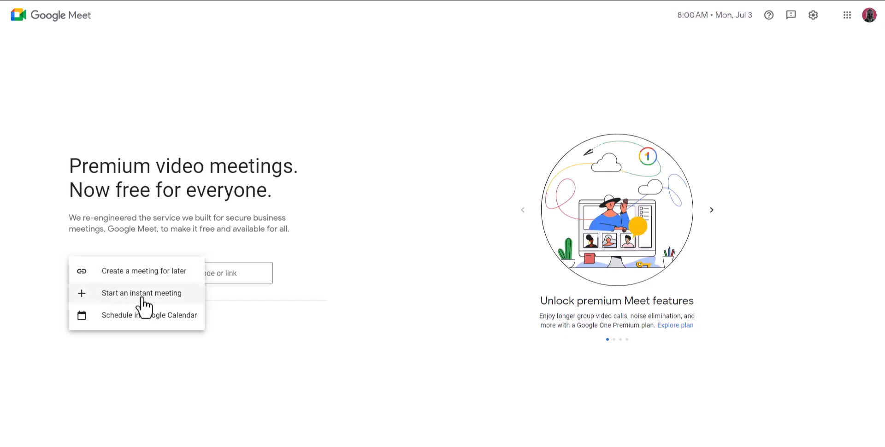
left_click(142, 293)
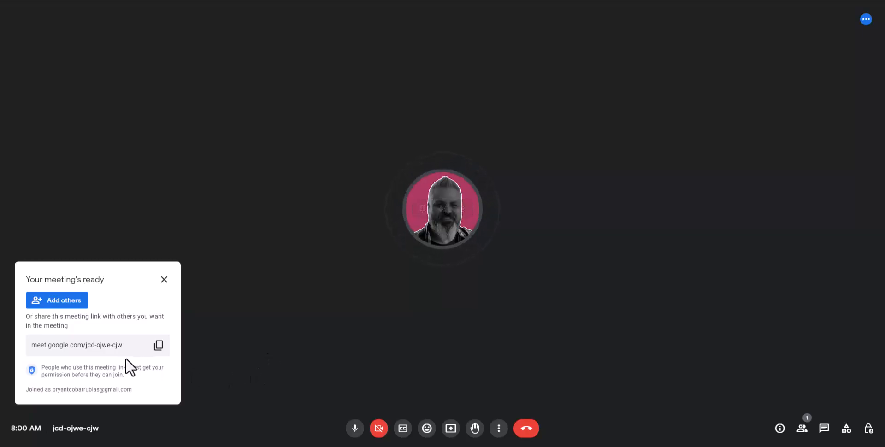
Step: Copy the instant meeting's link and dismiss the Your meeting's ready notice
left_click(159, 345)
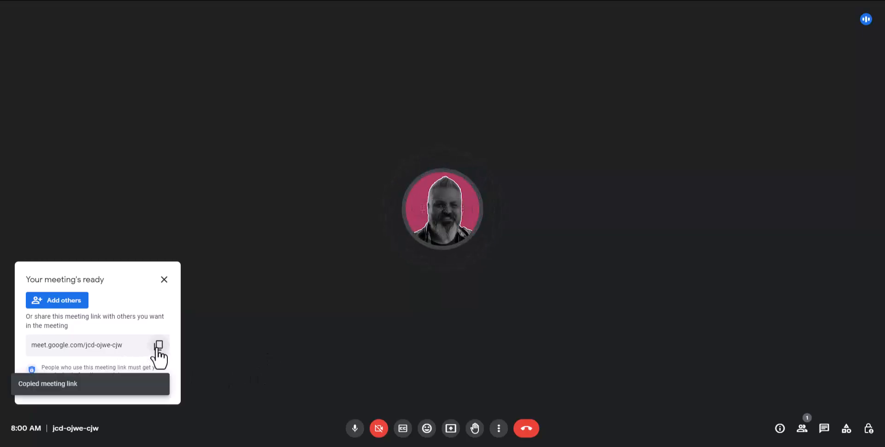
mouse_move(59, 306)
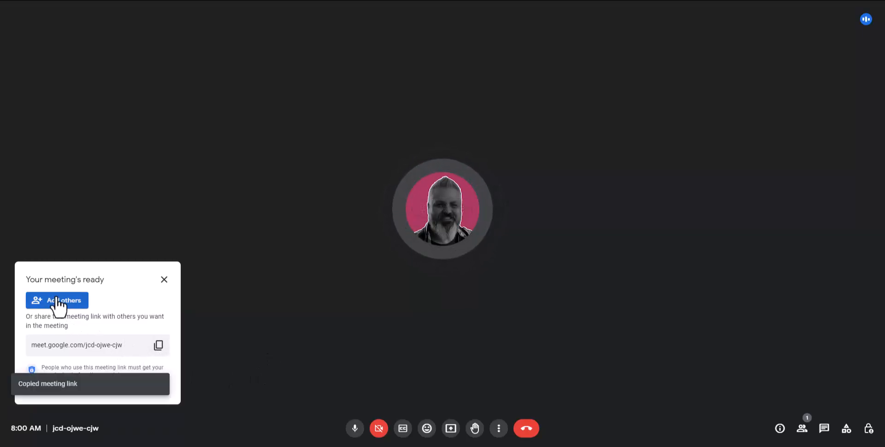
mouse_move(175, 304)
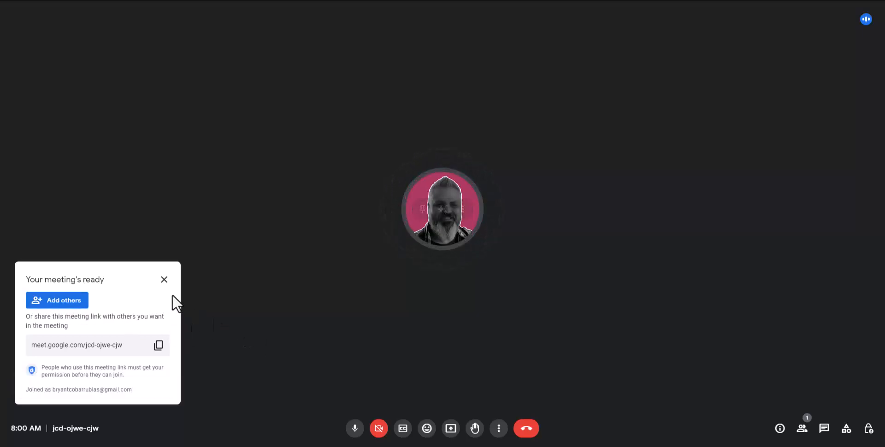
left_click(164, 279)
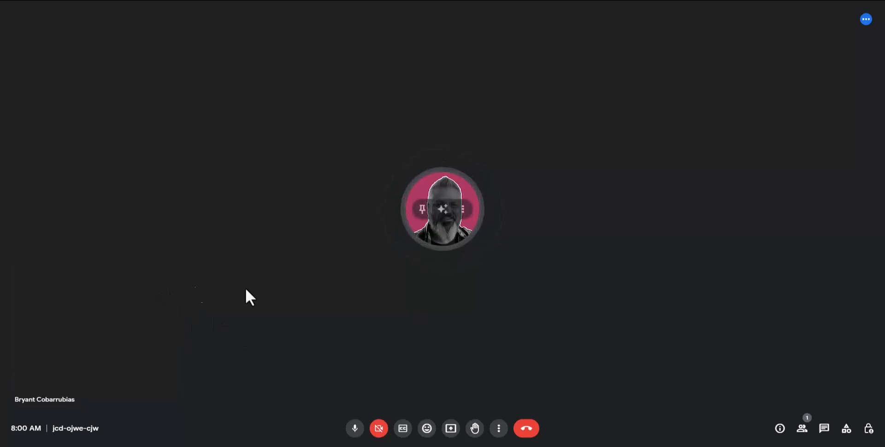
mouse_move(780, 429)
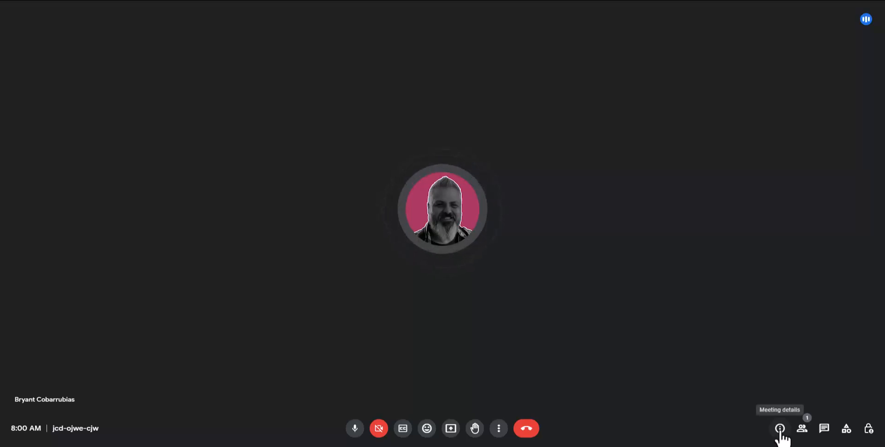
Step: Copy the call's joining info from the Meeting details panel
left_click(779, 428)
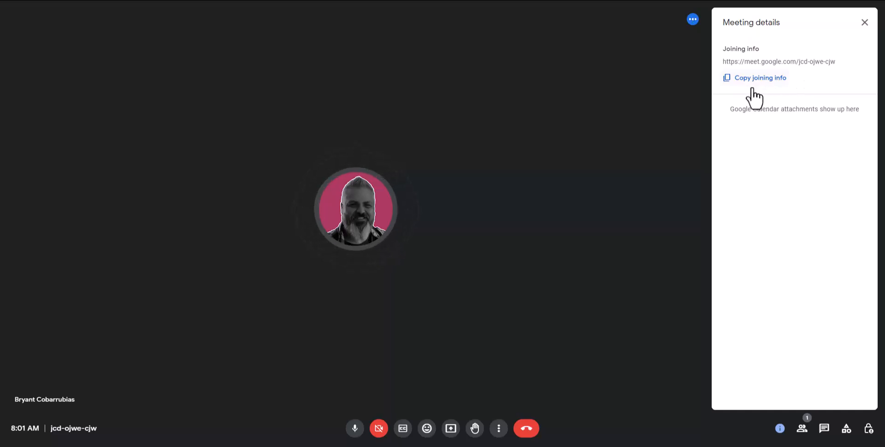
left_click(527, 429)
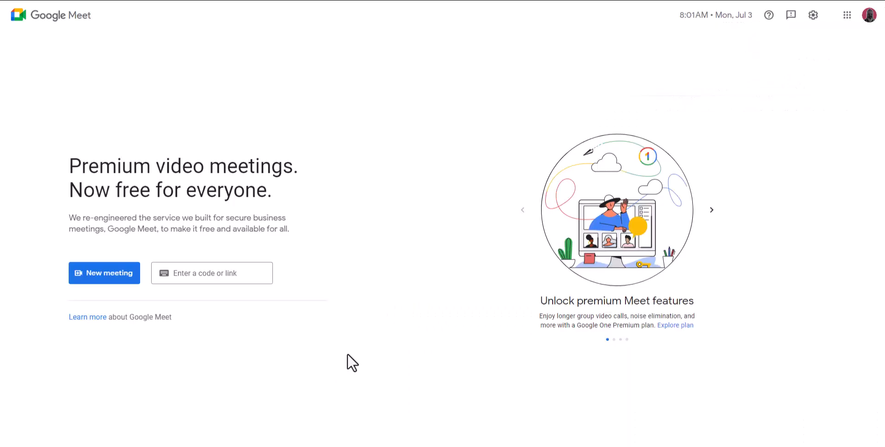
mouse_move(148, 305)
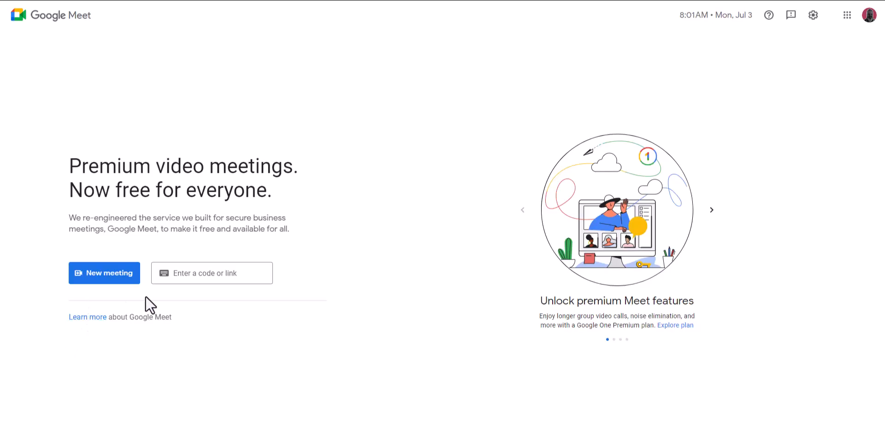
mouse_move(131, 304)
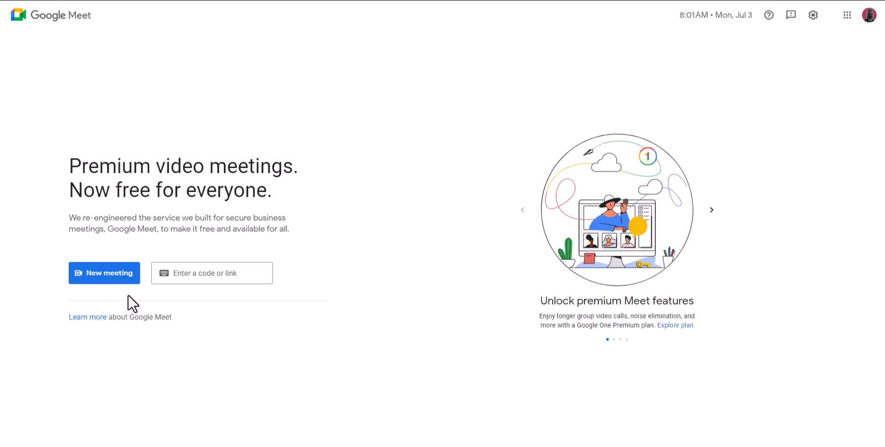
Step: Schedule a new Google Calendar event that includes a Meet link
left_click(104, 273)
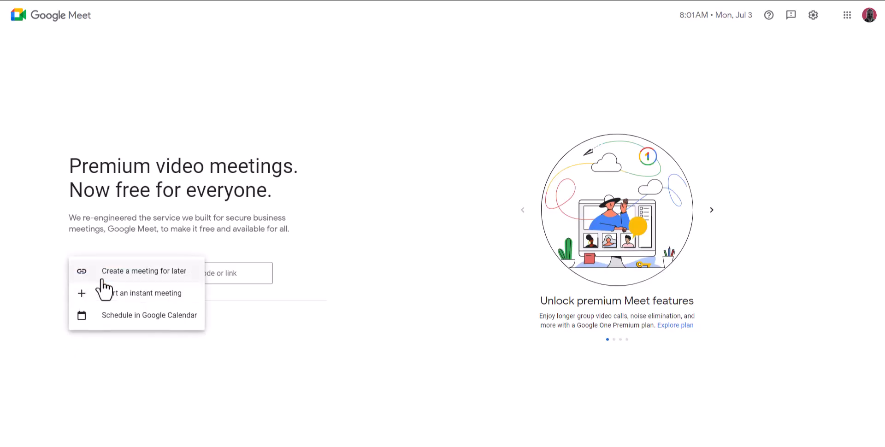
mouse_move(149, 329)
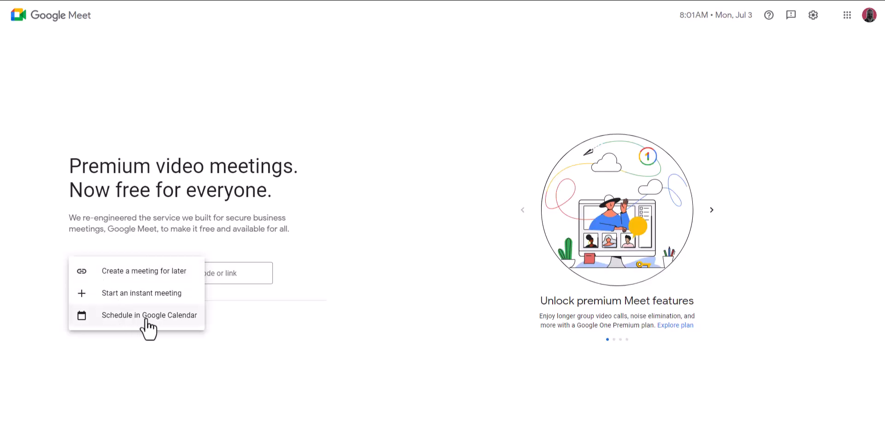
left_click(149, 315)
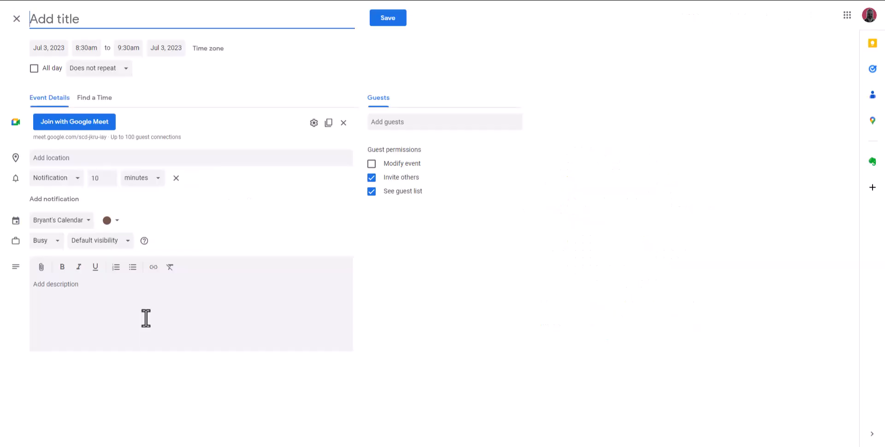
mouse_move(150, 79)
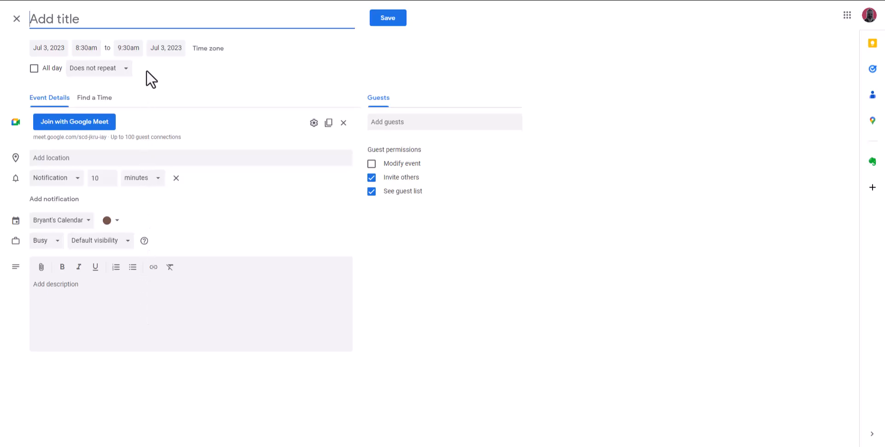
mouse_move(162, 76)
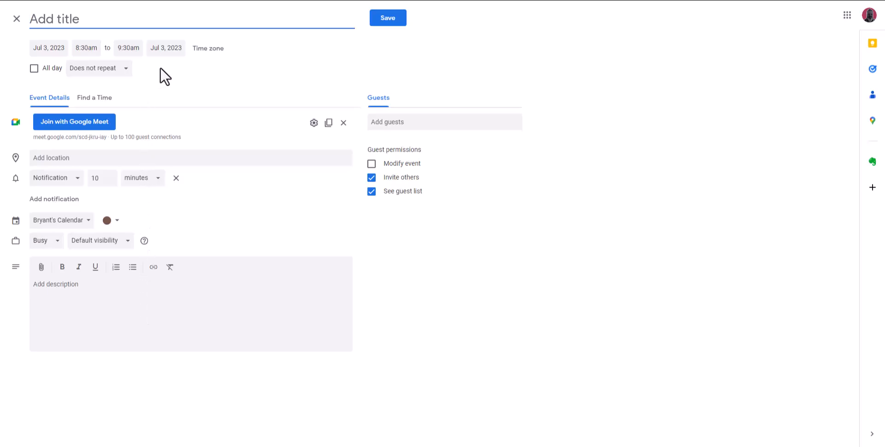
mouse_move(10, 138)
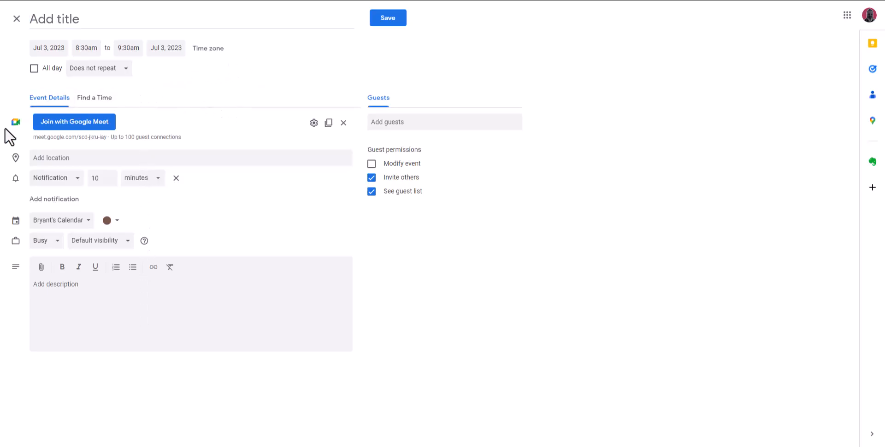
mouse_move(328, 124)
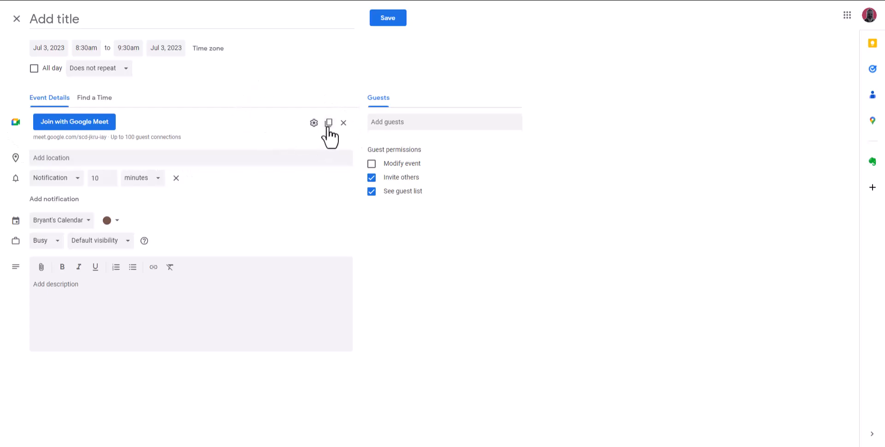
Step: Copy the Google Meet link attached to the untitled Calendar event draft
left_click(328, 124)
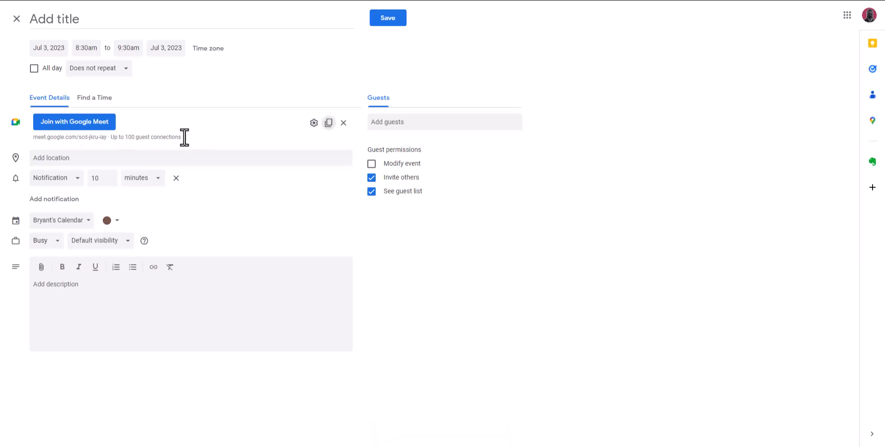
mouse_move(419, 131)
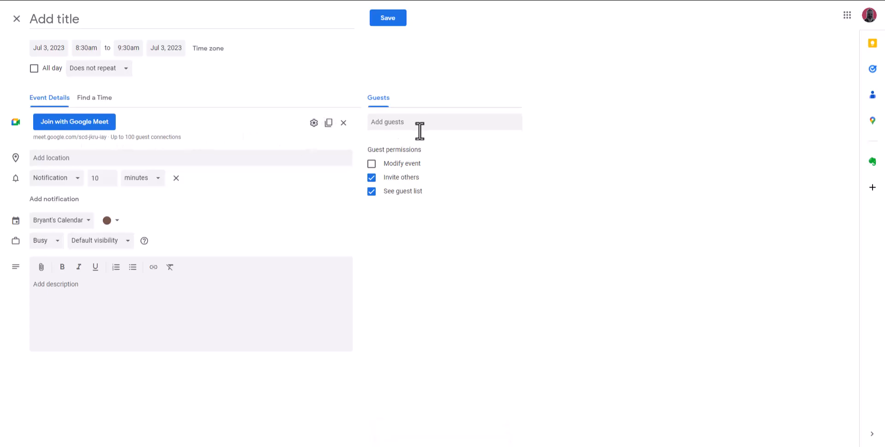